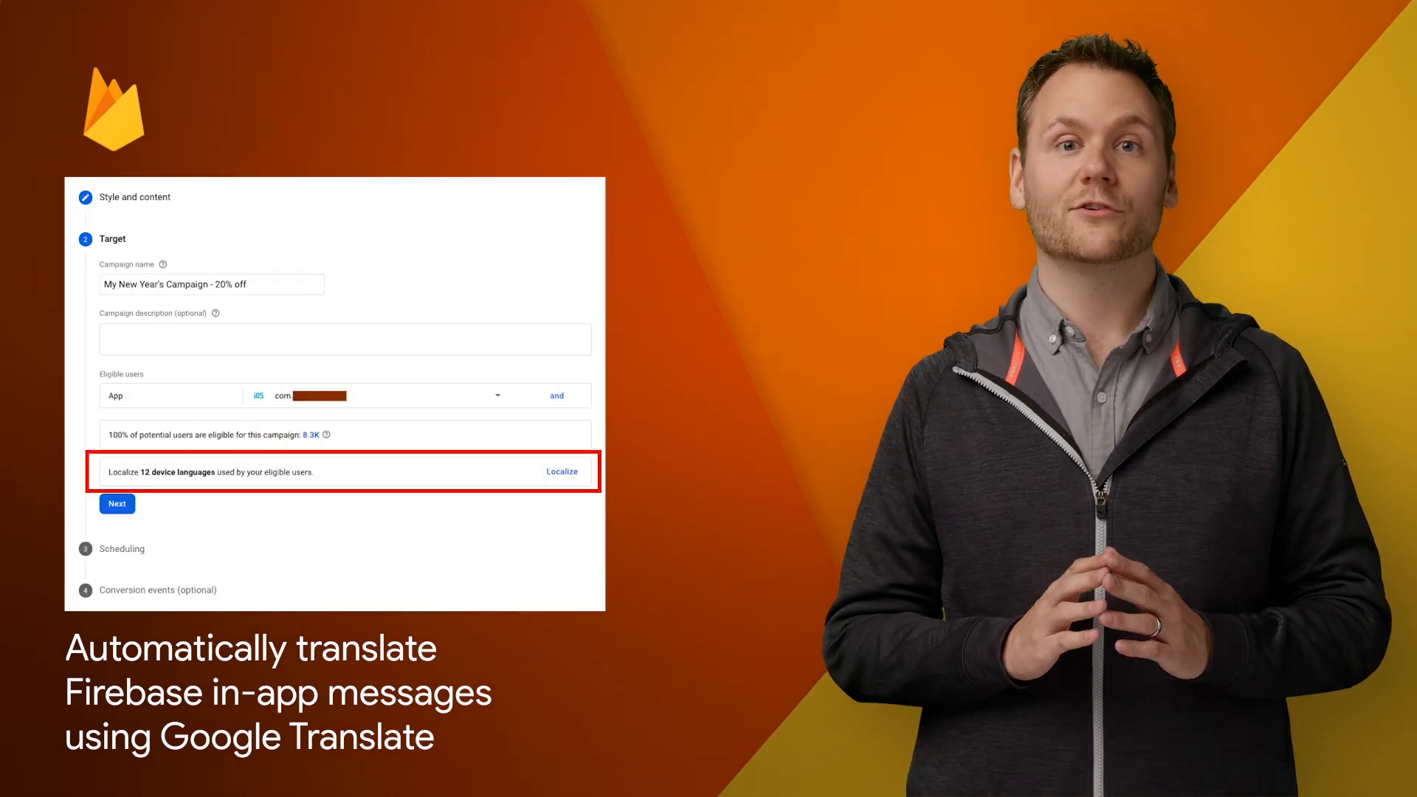
- Open the Firebase campaign's translations dialog for Portuguese, Spanish, Vietnamese and German device languages
{"action": "left_click", "coordinate": [561, 471]}
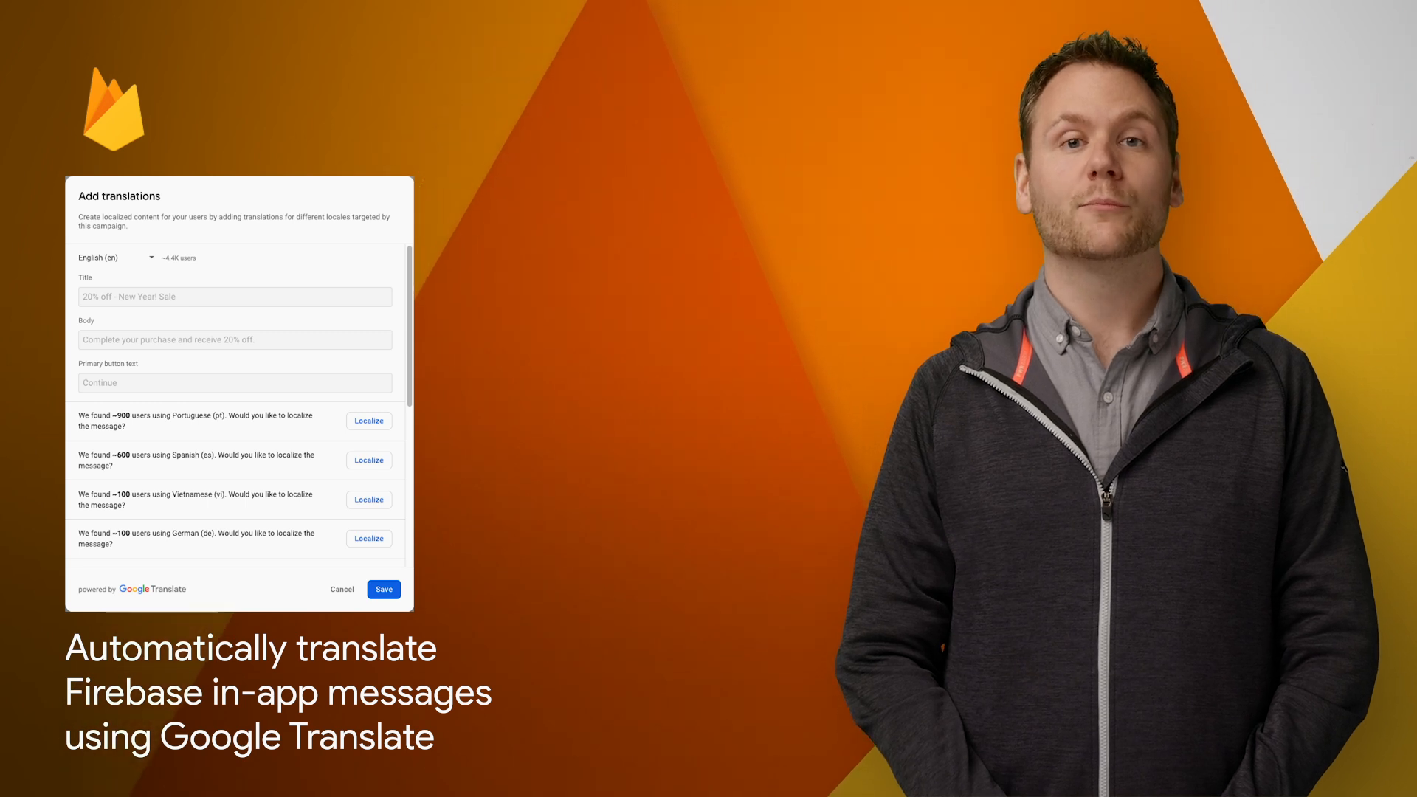
{"action": "left_click", "coordinate": [367, 420]}
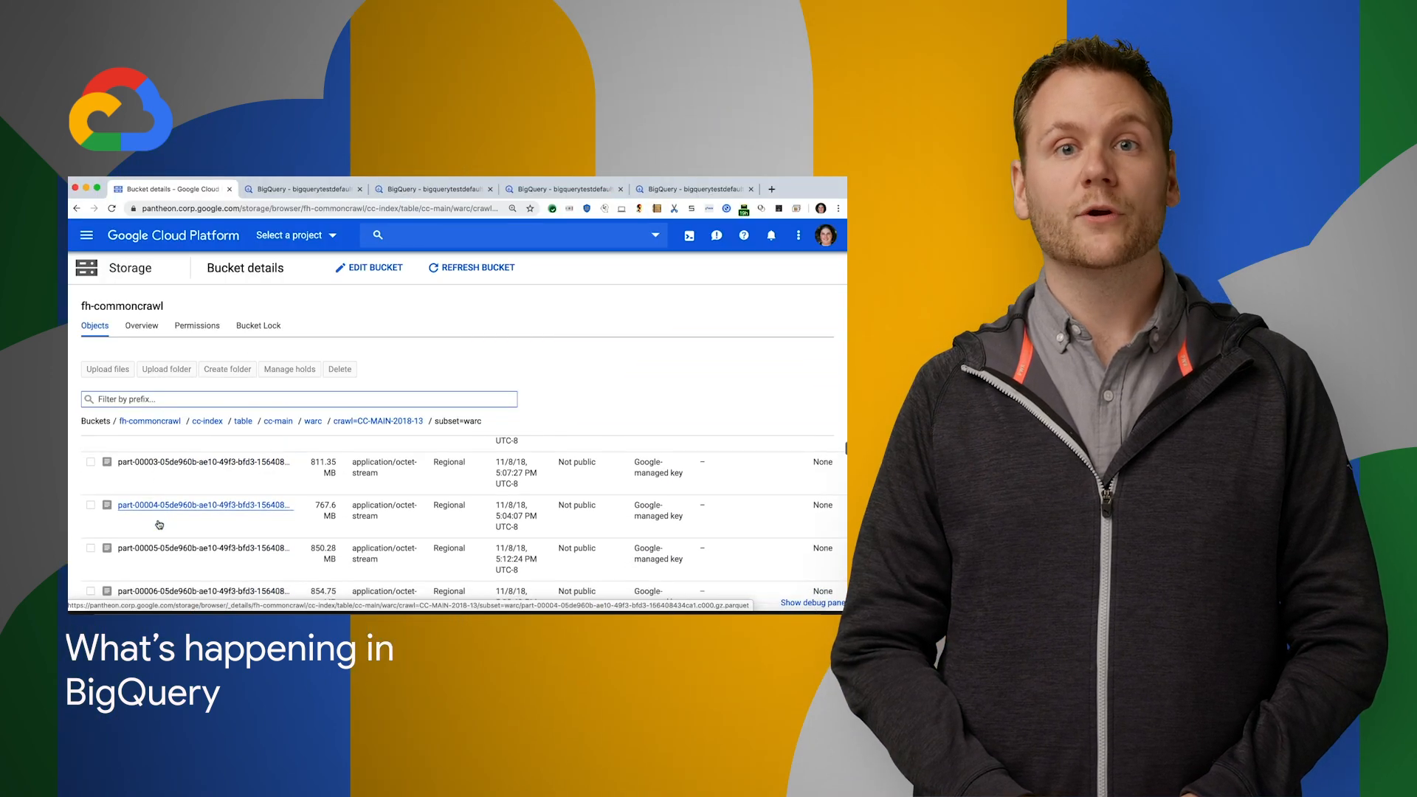
{"action": "scroll", "scroll_direction": "down", "scroll_amount": 3}
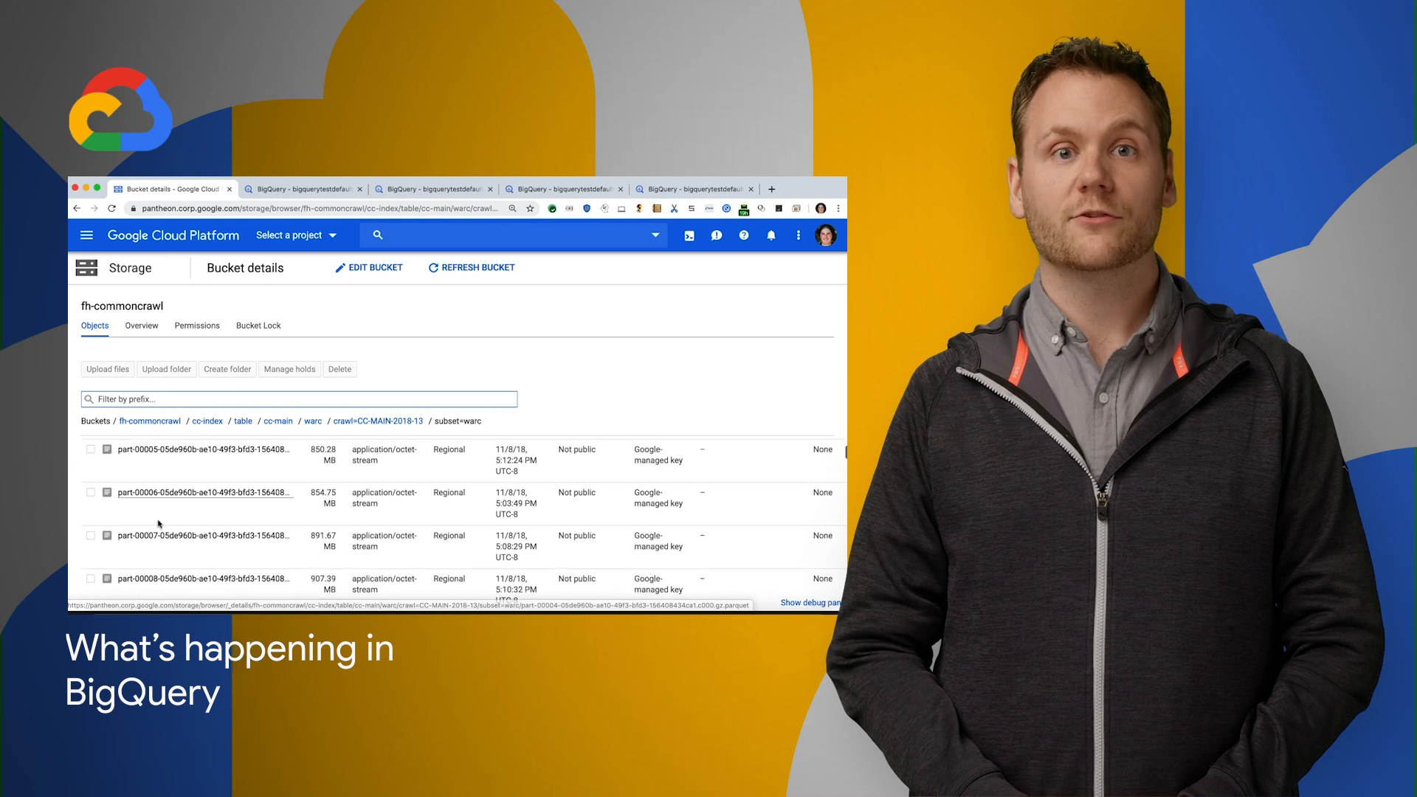